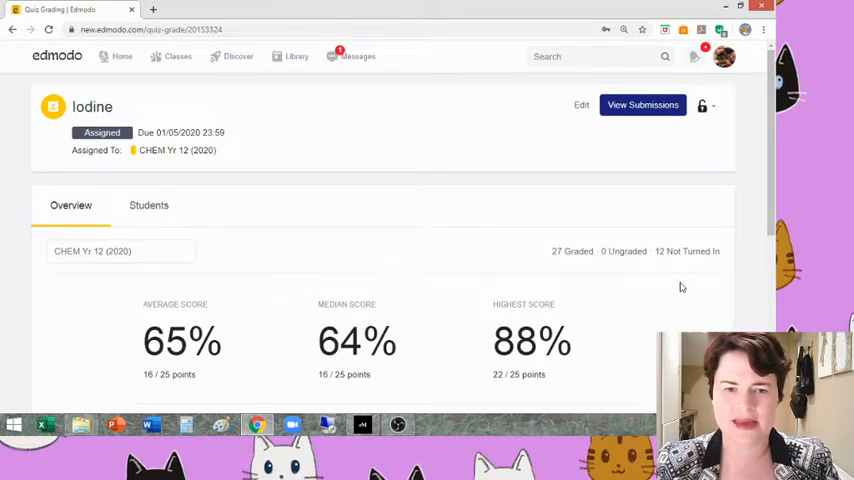
Scroll the Iodine quiz Overview down to the Question Breakdown chart.
scroll("down", 3)
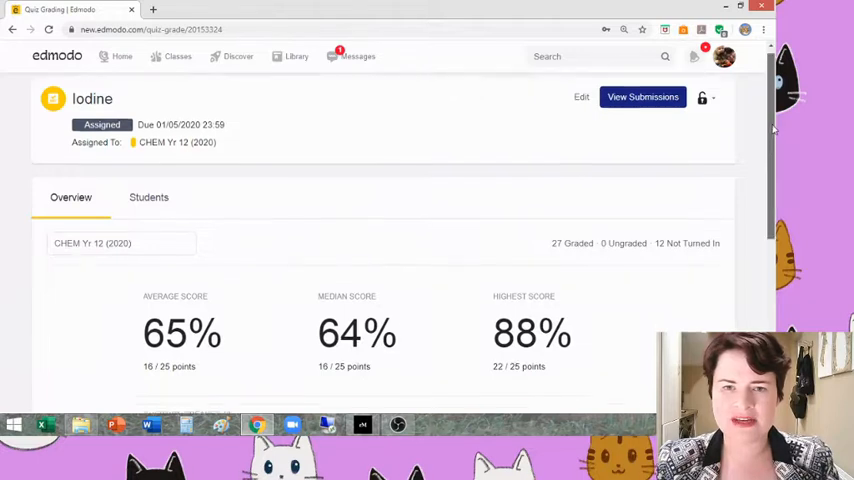
scroll("down", 3)
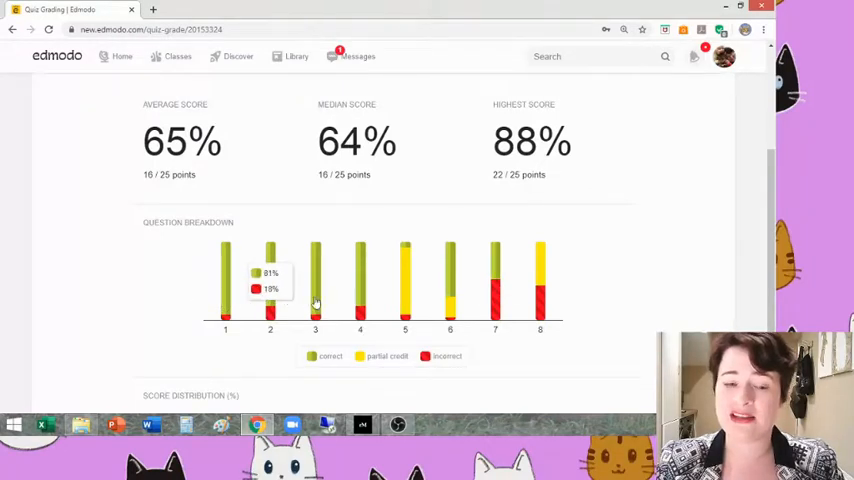
mouse_move(315, 290)
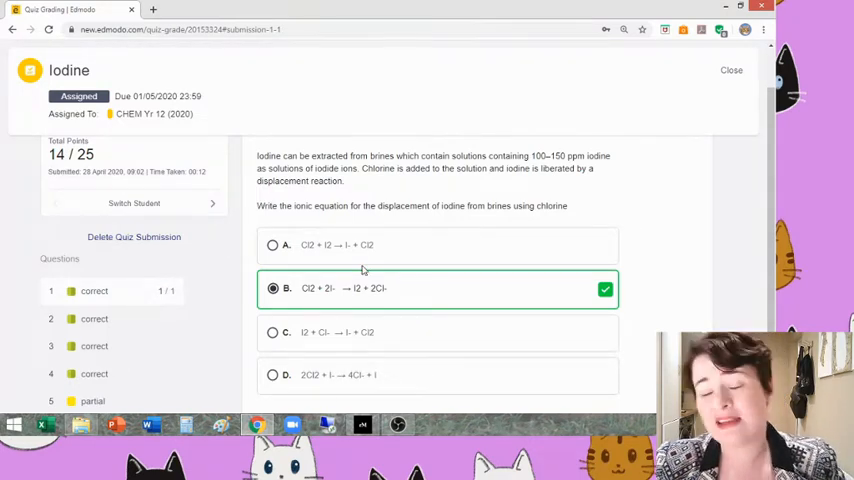
Open a student's Iodine quiz submission, scored 14/25, and move to question 2.
left_click(51, 318)
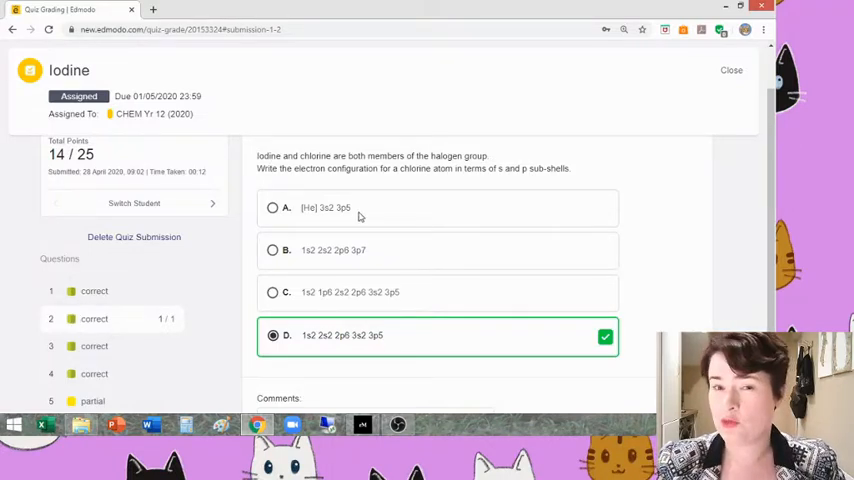
mouse_move(313, 216)
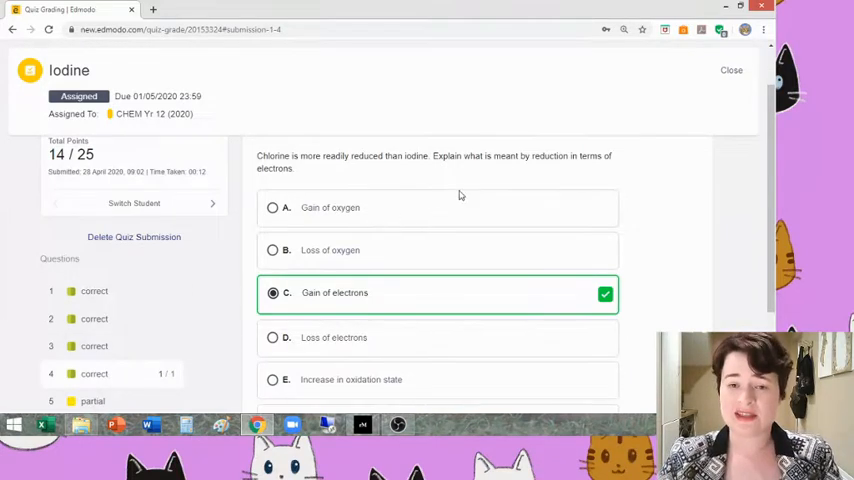
Show question 5, the fill-in-the-blanks iodide half-equation scored 3/6.
double_click(277, 168)
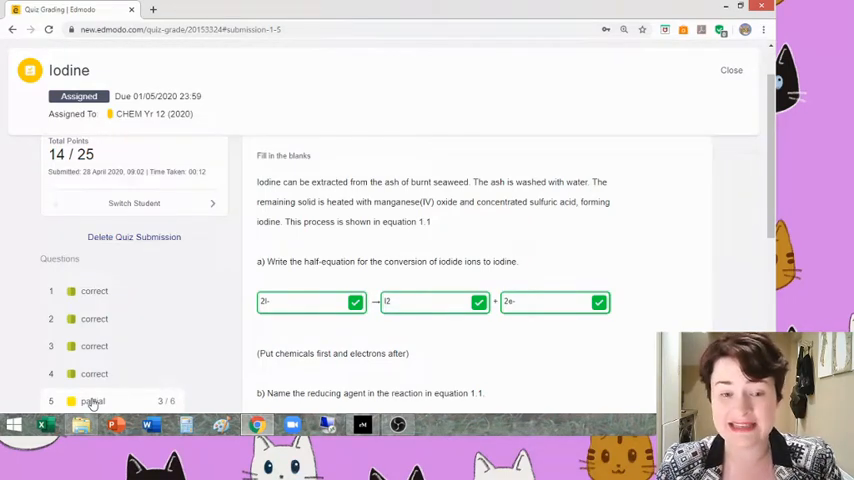
mouse_move(291, 307)
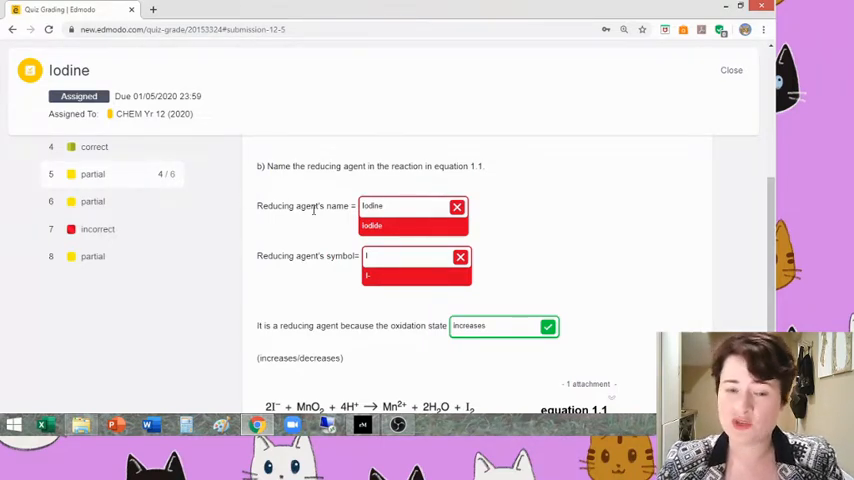
scroll("down", 3)
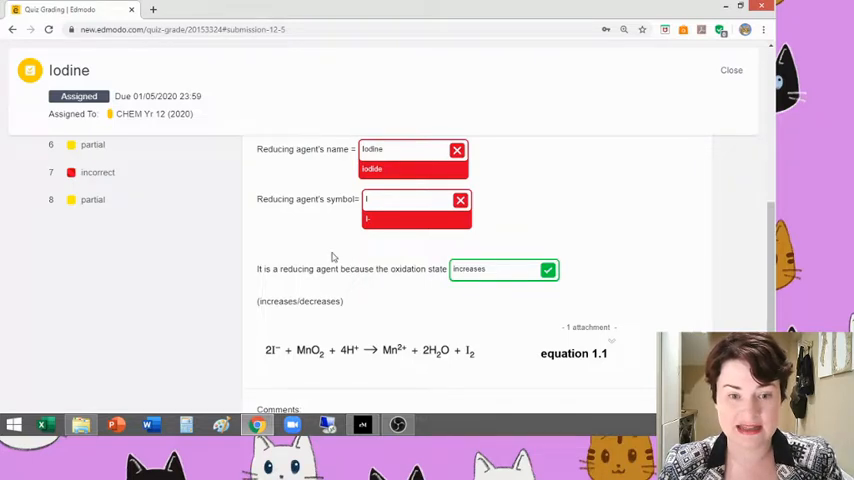
mouse_move(277, 343)
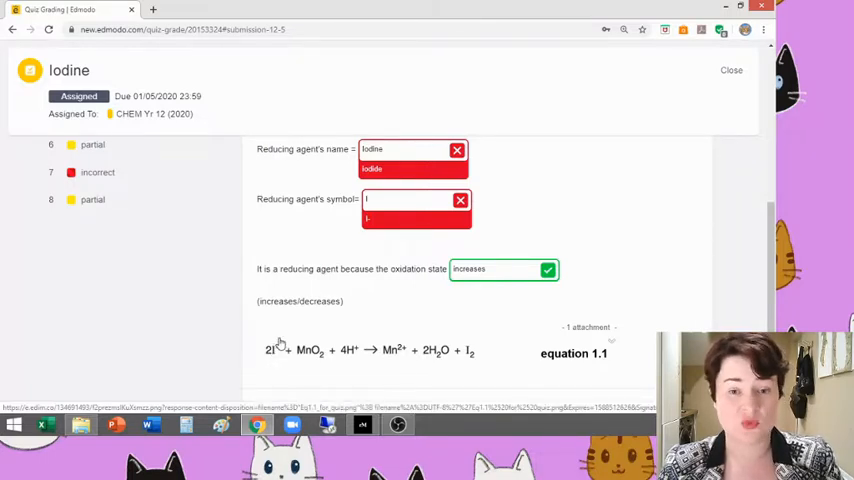
mouse_move(489, 353)
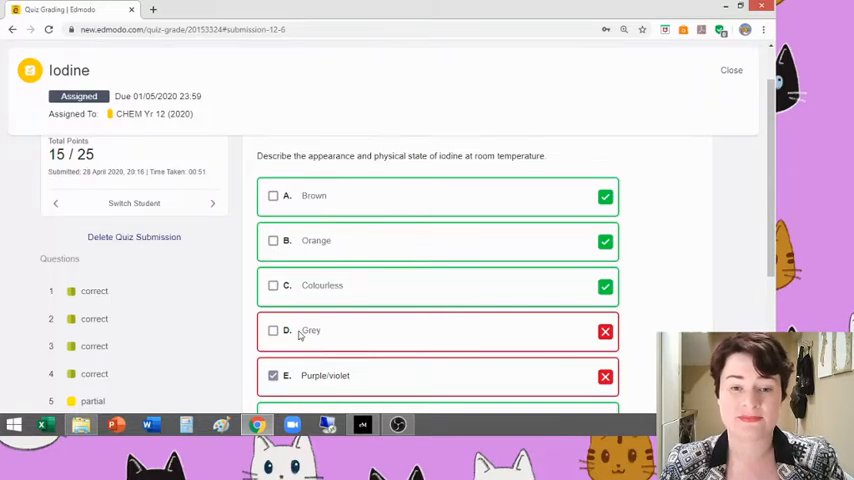
Scroll Edmodo to the reaction-statements question where the student's answer is marked wrong.
scroll("down", 3)
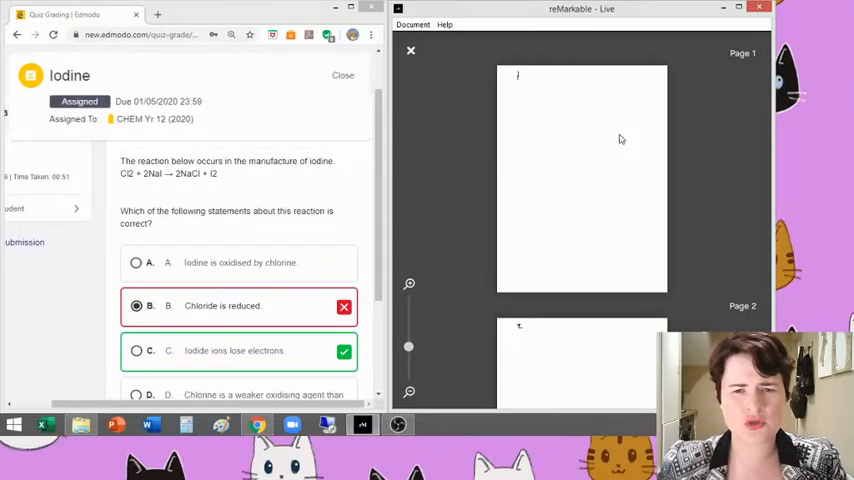
mouse_move(437, 264)
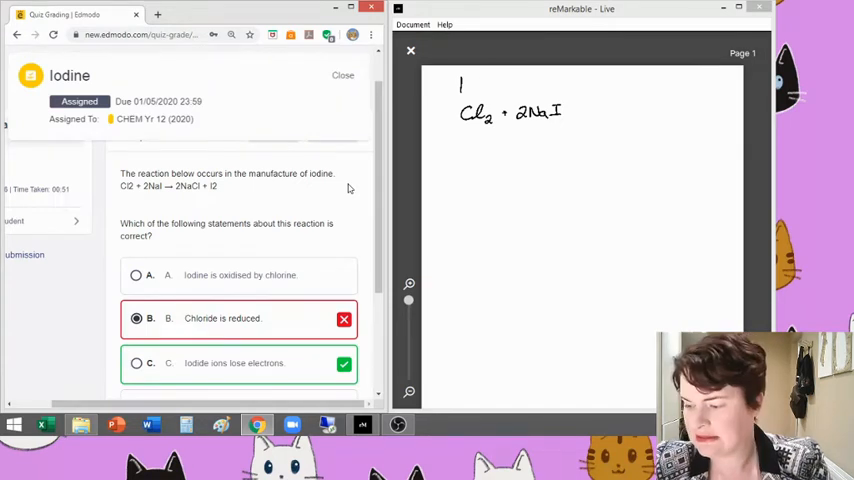
Write '→ 2NaCl + I2' and reactant oxidation numbers Cl 0, Na +1, I −1.
left_click_drag(565, 113, 585, 113)
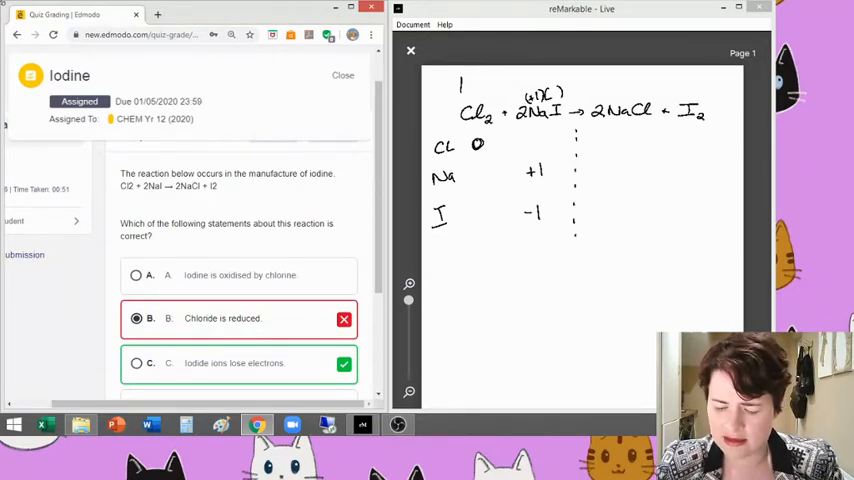
Handwrite product oxidation numbers: Cl −1 reduced, Na +1 spectator, I 0 oxidised.
type("+1")
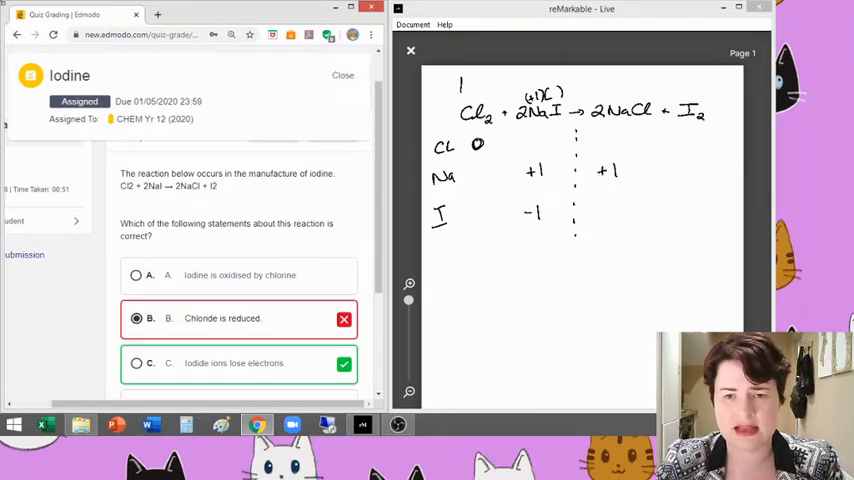
left_click_drag(548, 170, 575, 170)
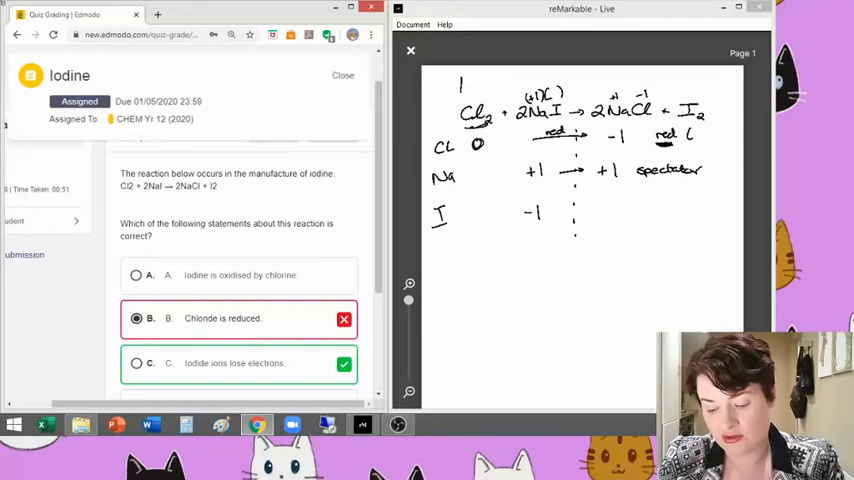
type("ox A)")
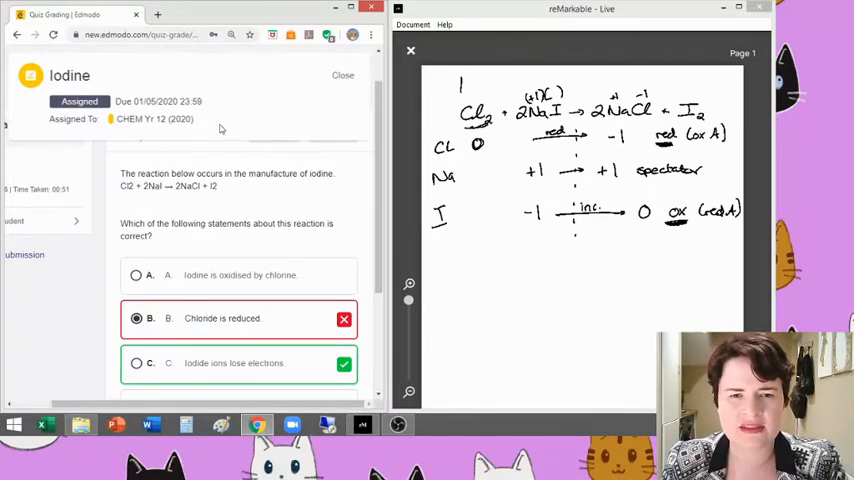
mouse_move(400, 103)
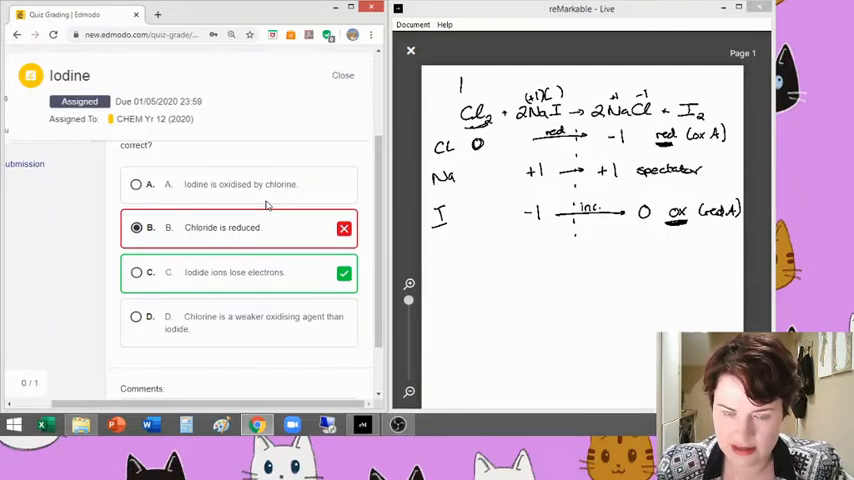
mouse_move(265, 237)
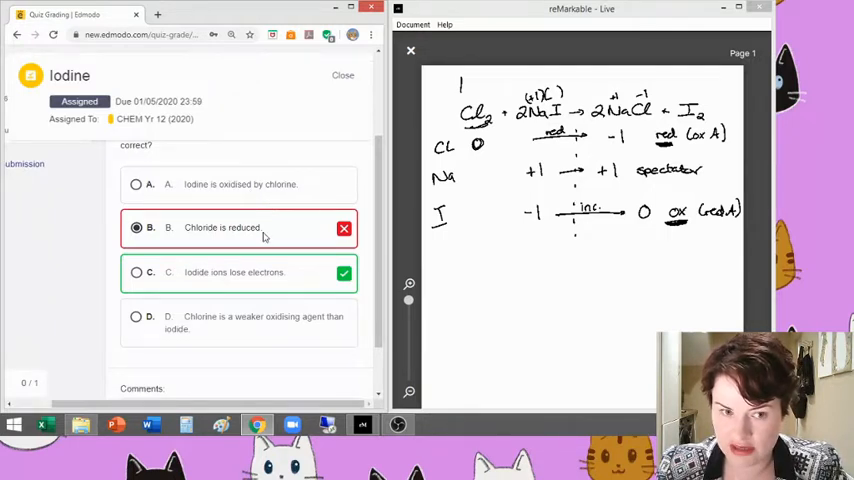
mouse_move(200, 201)
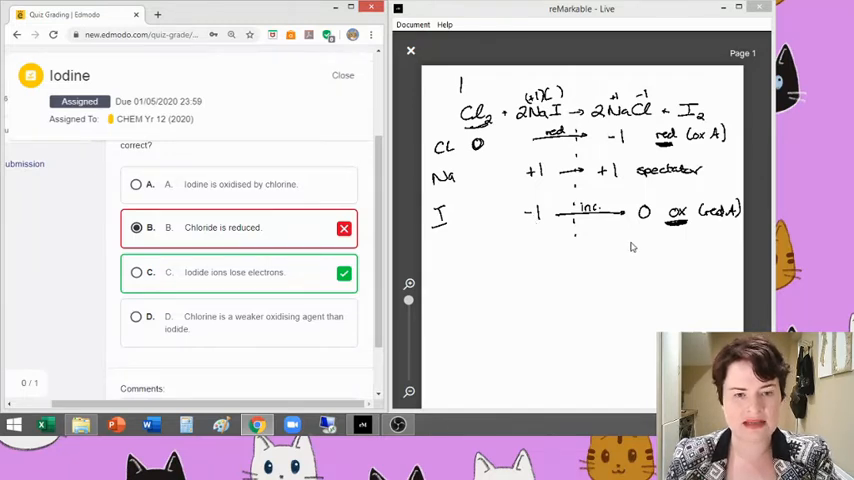
mouse_move(659, 224)
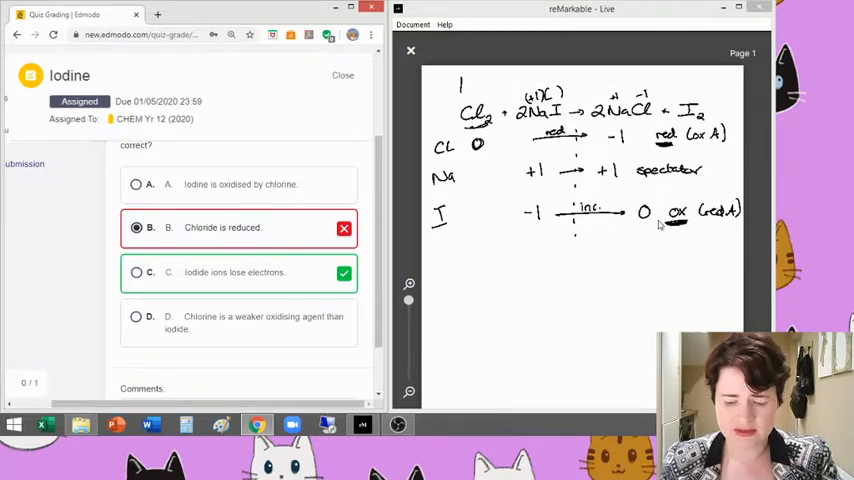
left_click_drag(540, 245, 640, 230)
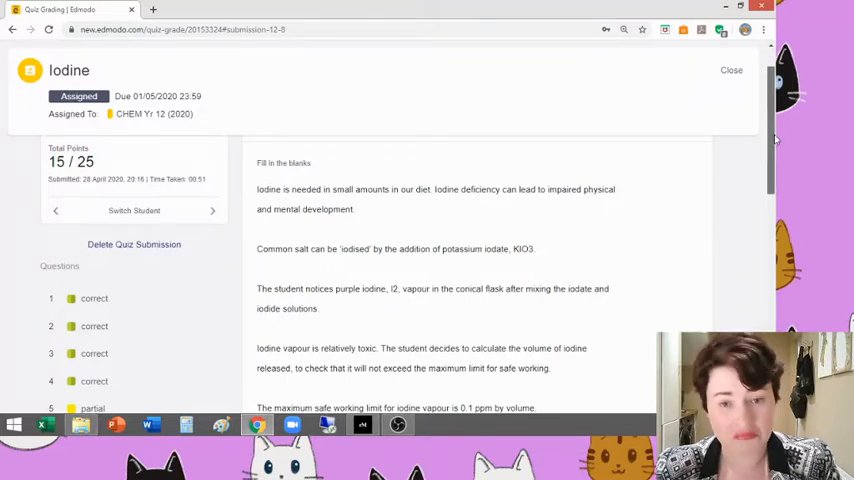
Scroll the submission to question 8: 0.20 g iodine in a 300 m³ laboratory.
scroll("down", 3)
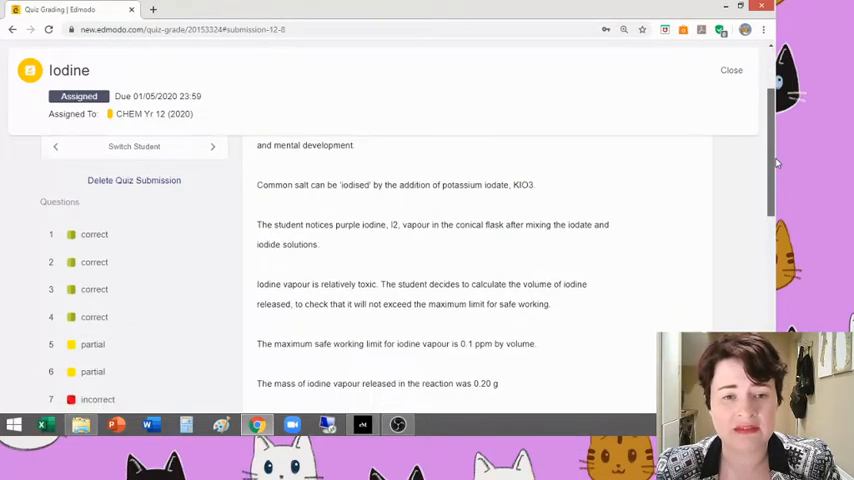
scroll("down", 3)
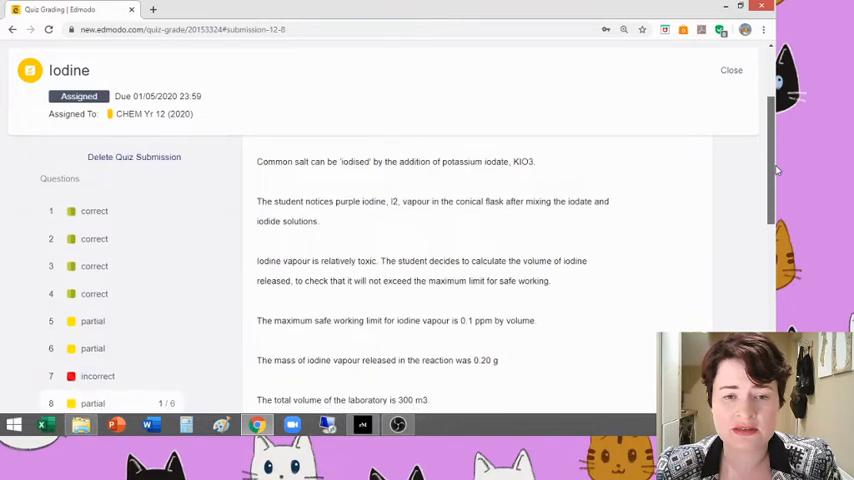
scroll("down", 3)
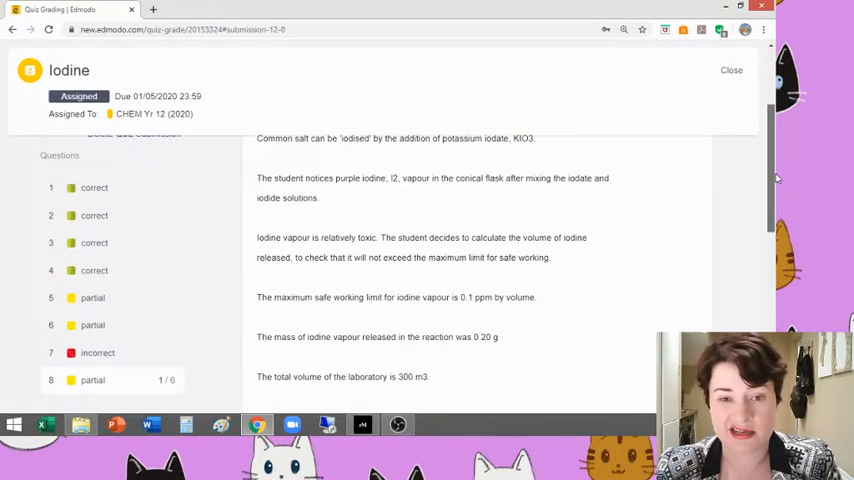
scroll("down", 3)
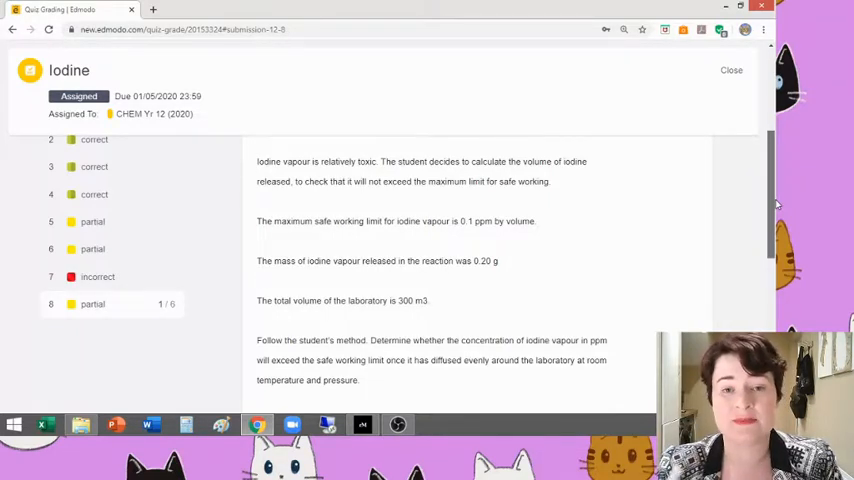
scroll("down", 3)
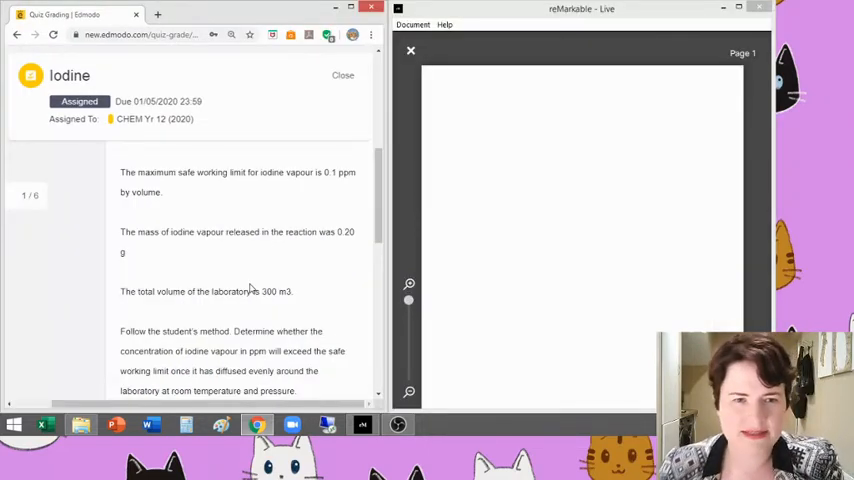
Write 'Max safe = 0.1 ppm by vol', then list the 0.2 g iodine mass and 300 m³ room.
scroll("up", 3)
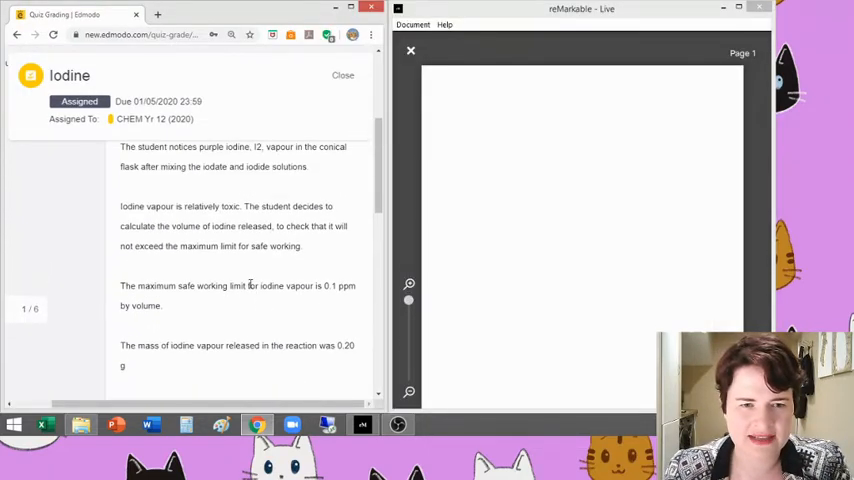
scroll("down", 3)
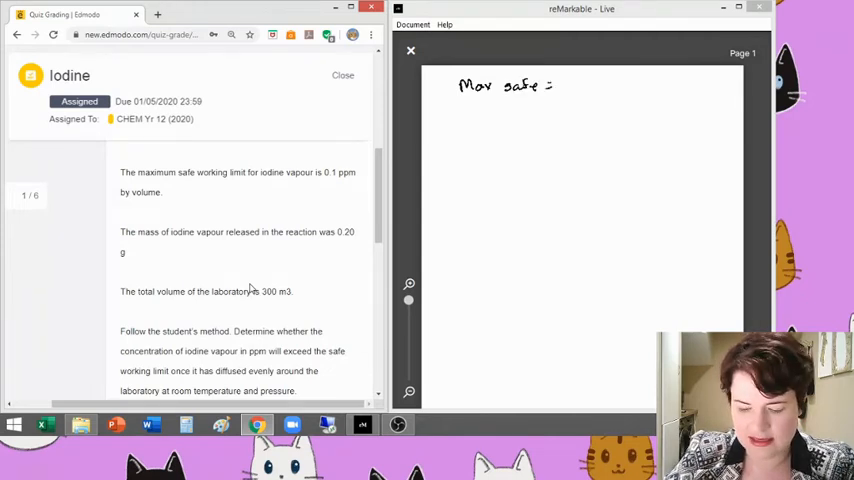
type("0.1 p")
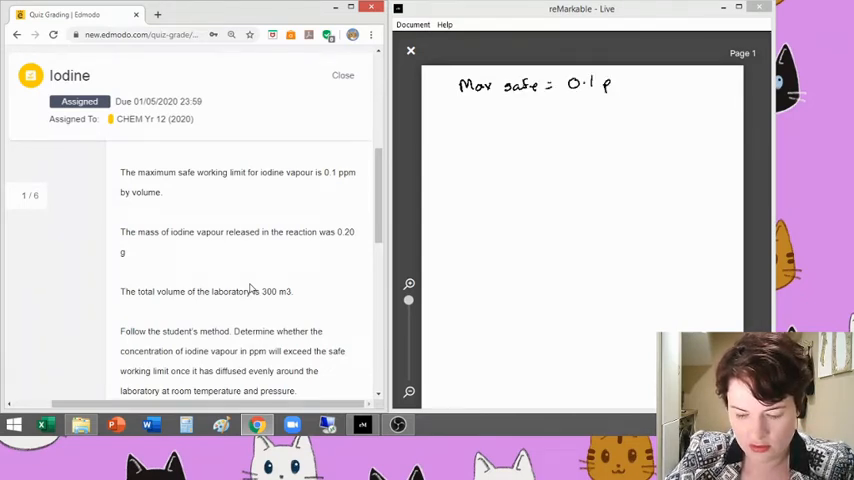
type("ppm by vol")
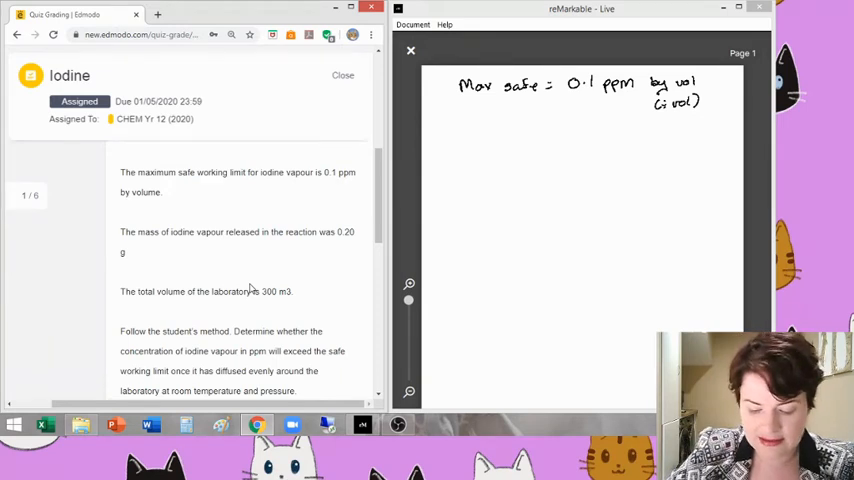
type("Mass I = 0.2g")
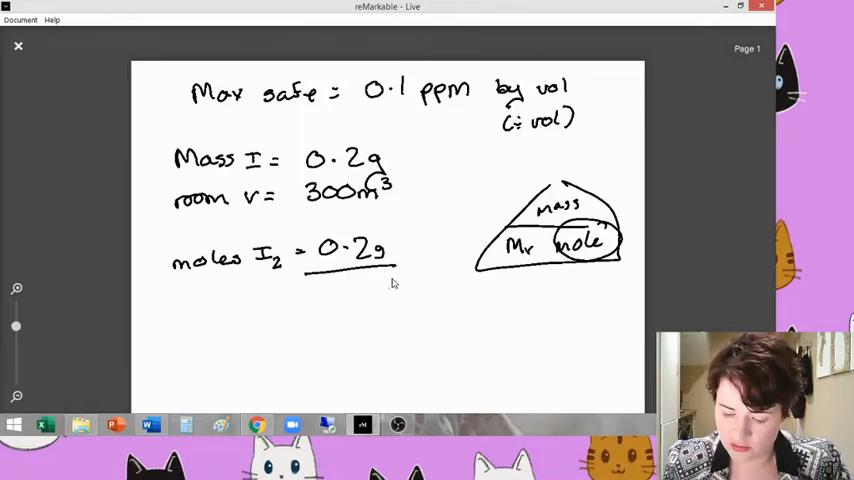
Work out moles I2 as 0.2 g ÷ 253.8 = 7.880×10⁻⁴ mol and underline it.
type("253.8")
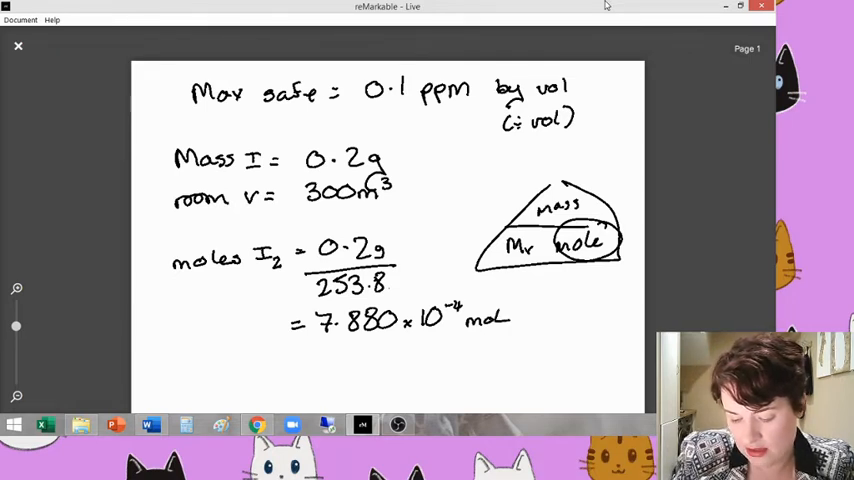
left_click_drag(315, 345, 515, 343)
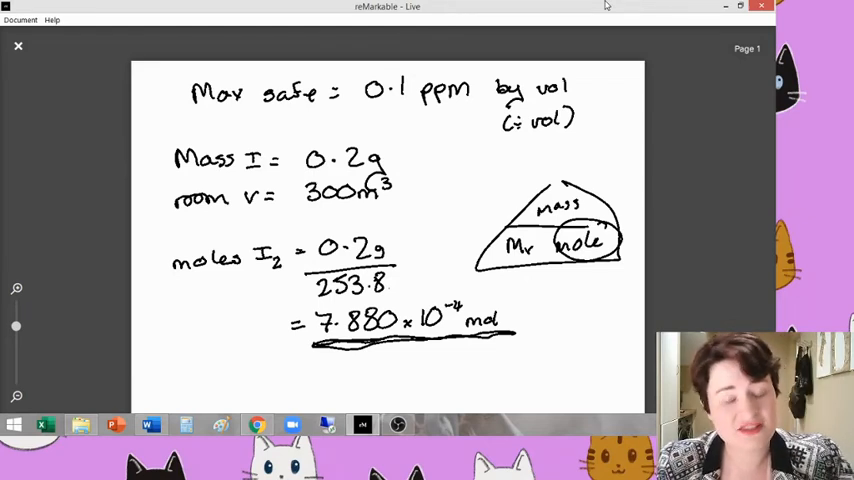
mouse_move(389, 241)
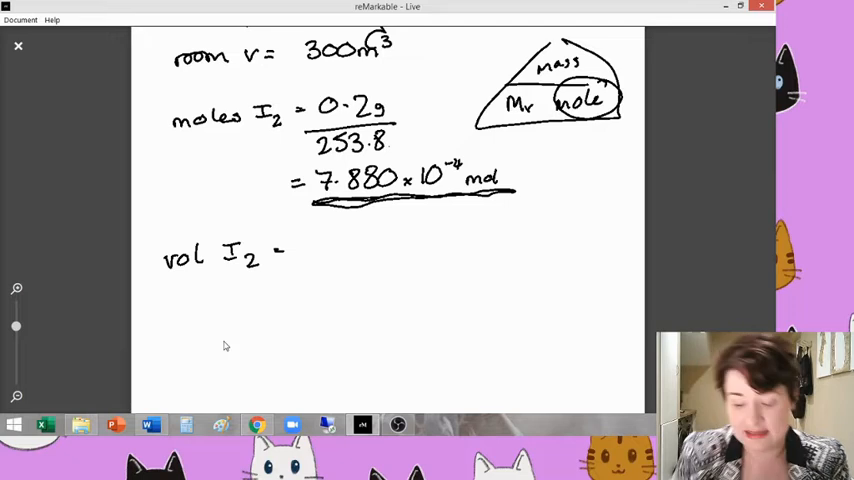
Calculate I2 volume 7.880×10⁻⁴ × 24 dm³ = 1.891×10⁻² dm³ and underline it.
type("7.880×10-4 × 2")
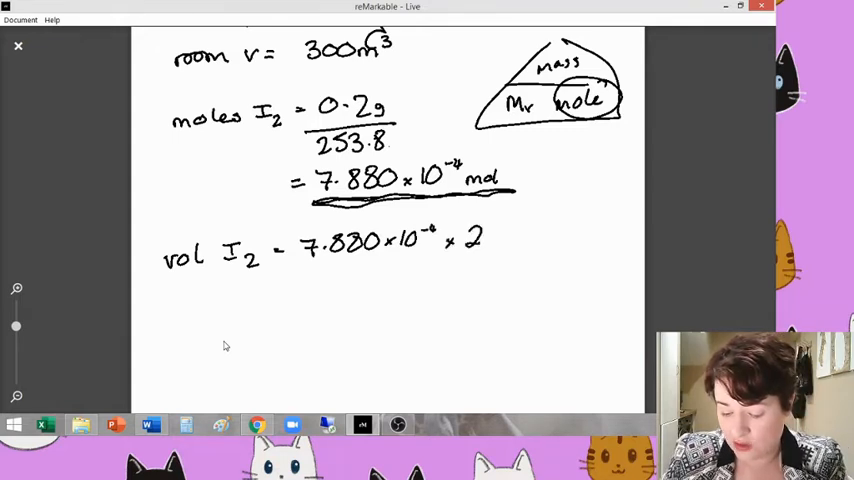
type("4dm³")
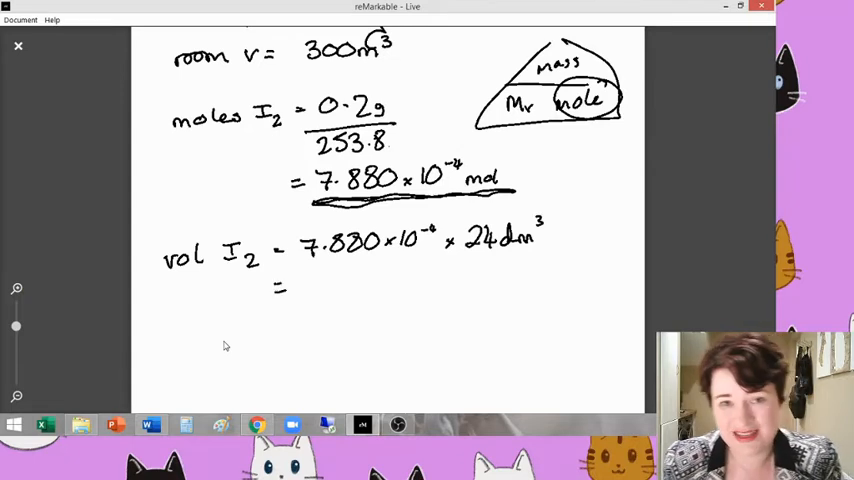
type("1.891 x 10-2 dm3 (1")
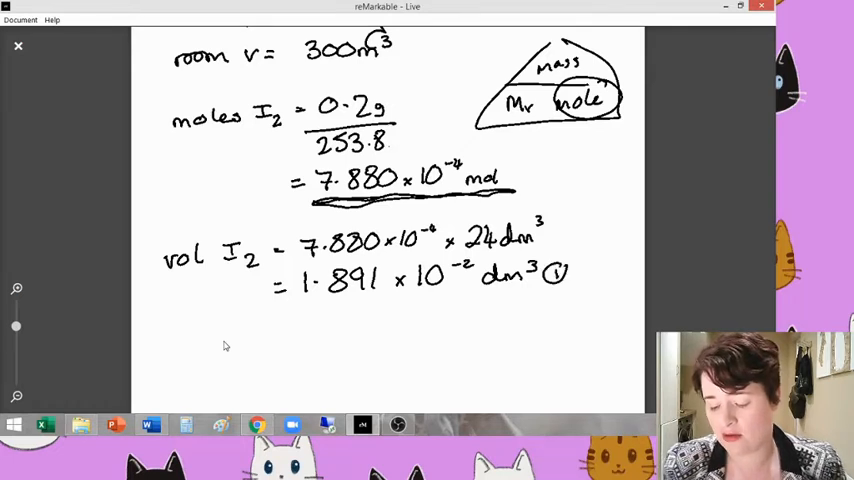
left_click_drag(300, 305, 575, 300)
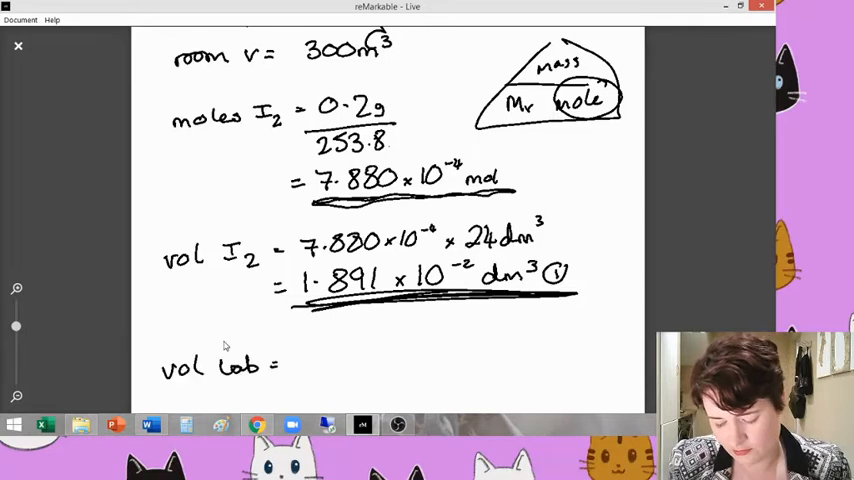
Write 300 m³ as 300000 dm³, underline it, and begin 1.891×10⁻² / 3×10⁵ × 100 = 6.304 ×.
type("300m3 → dm3")
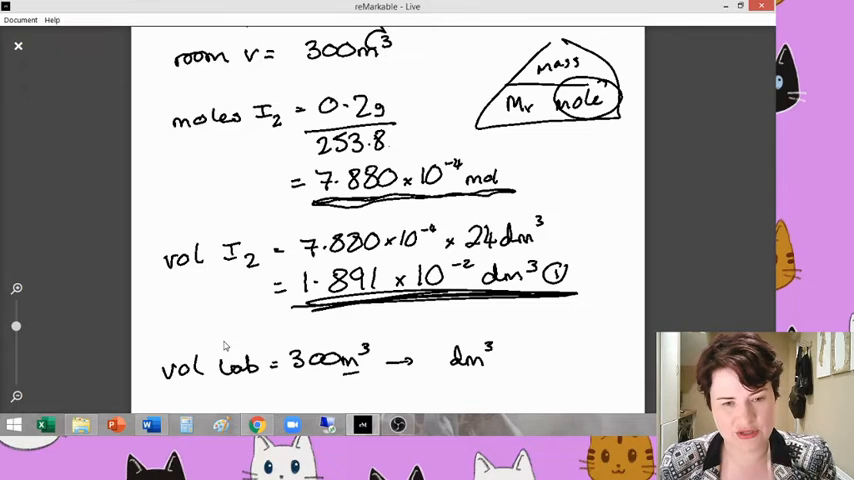
scroll("down", 3)
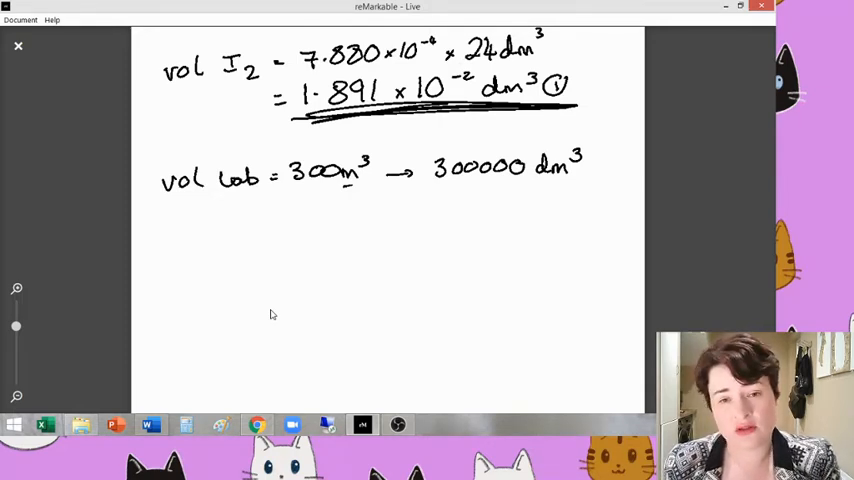
left_click_drag(435, 190, 575, 190)
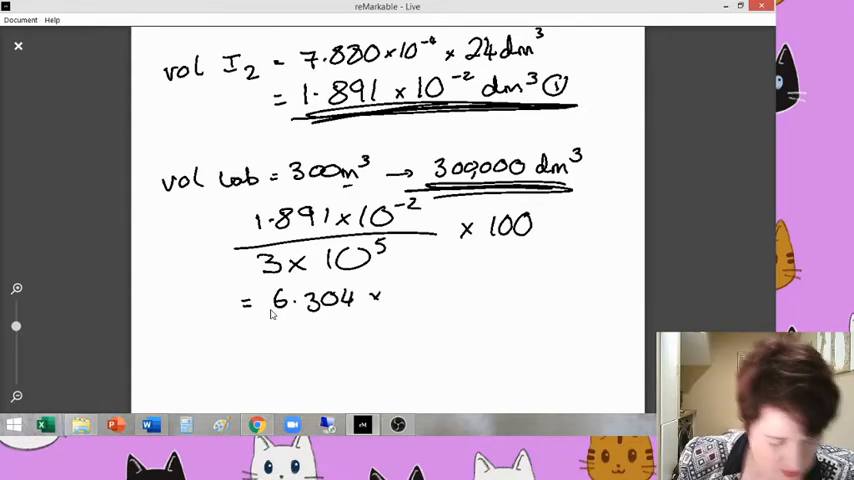
Write 10⁻⁵ % labelled "% by vol", then × 10⁴ = 0.063 ppm.
type("10-5")
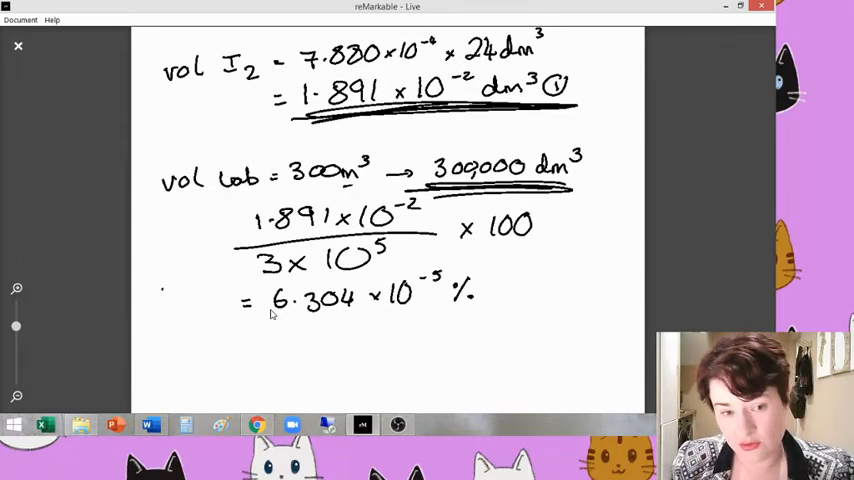
type("% by vol")
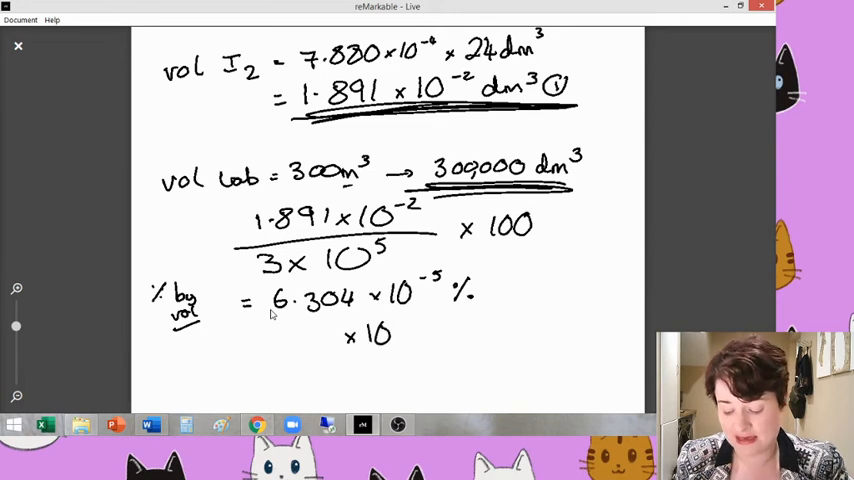
type("4")
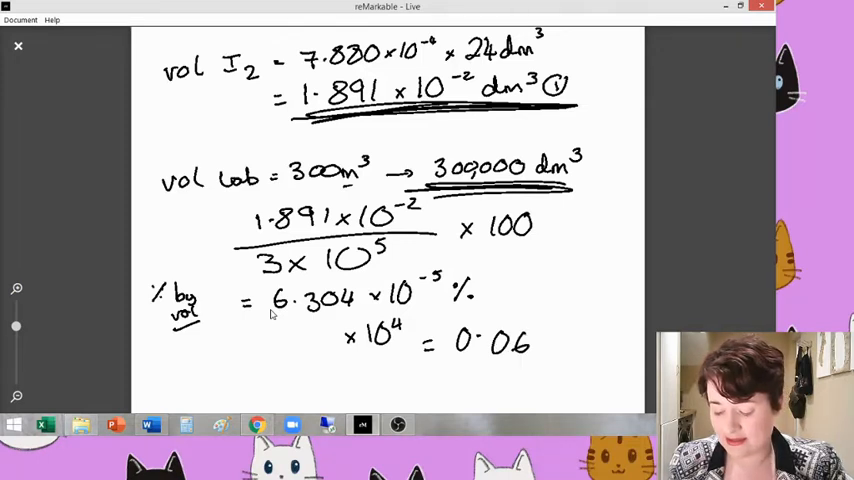
type("3pp")
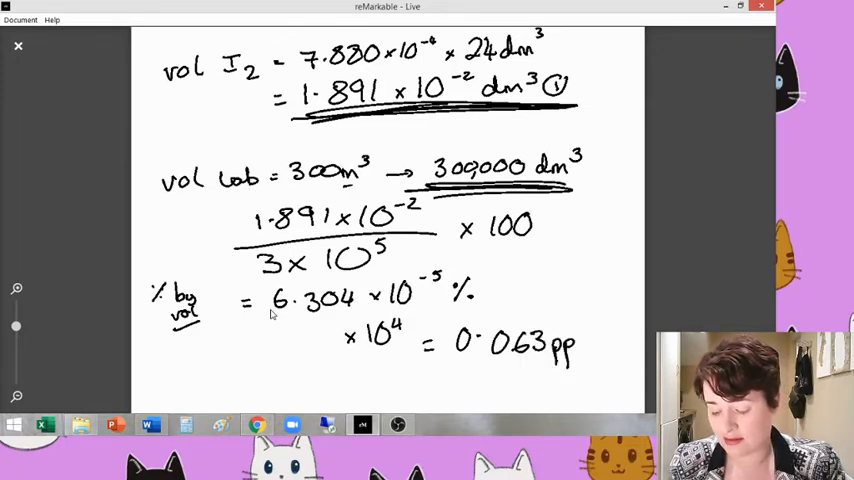